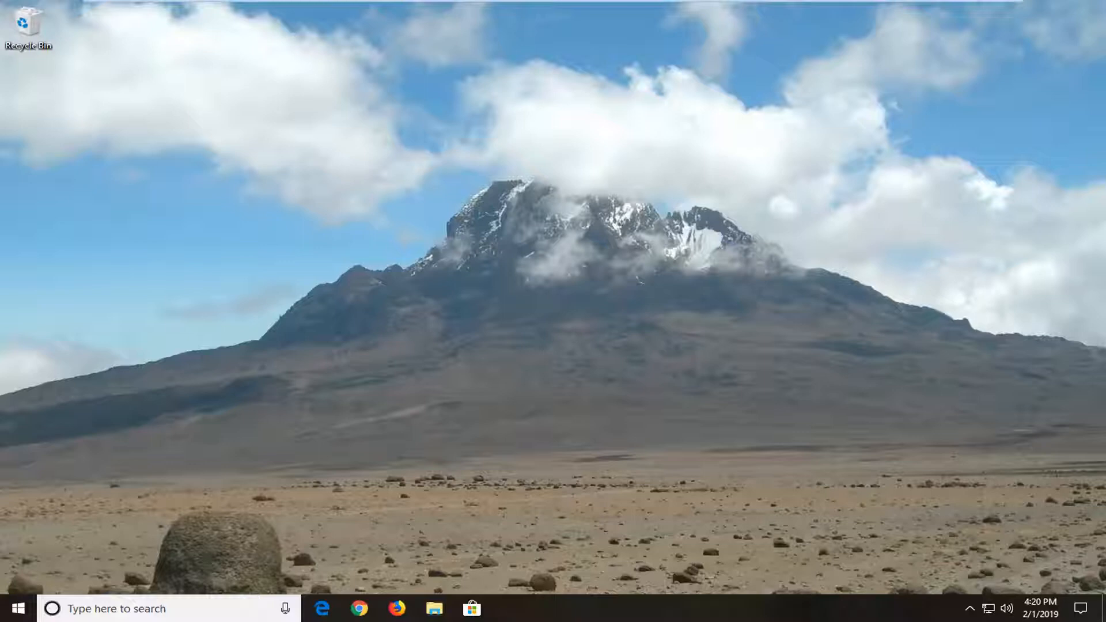
mouse_move(11, 608)
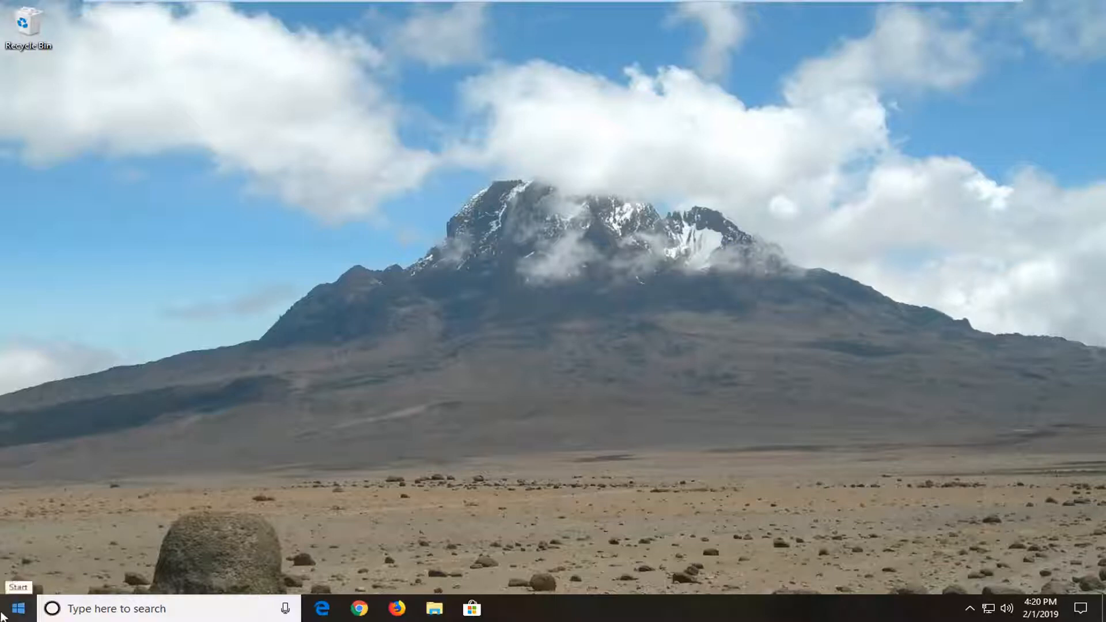
Search the Start menu for gpedit.msc to launch the Local Group Policy Editor.
left_click(13, 608)
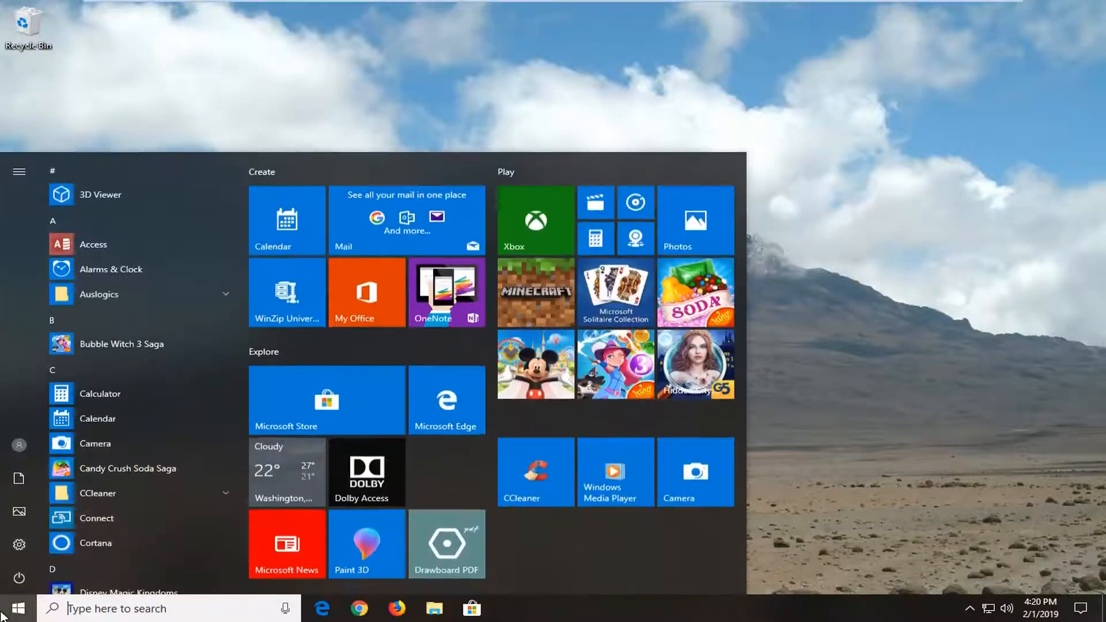
type("gpedit.msc")
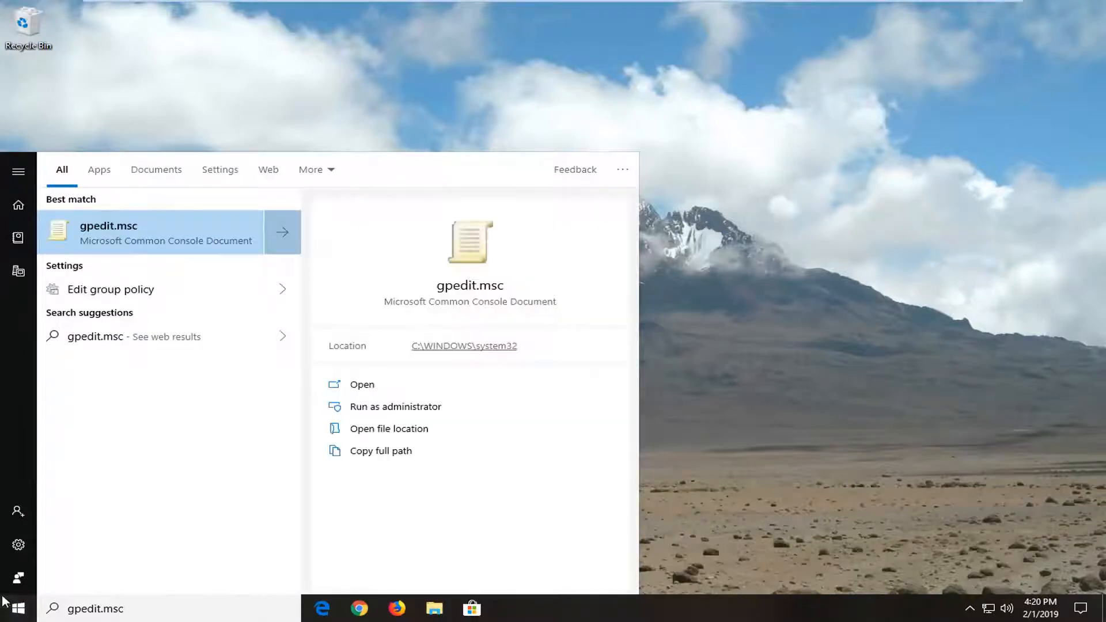
mouse_move(140, 236)
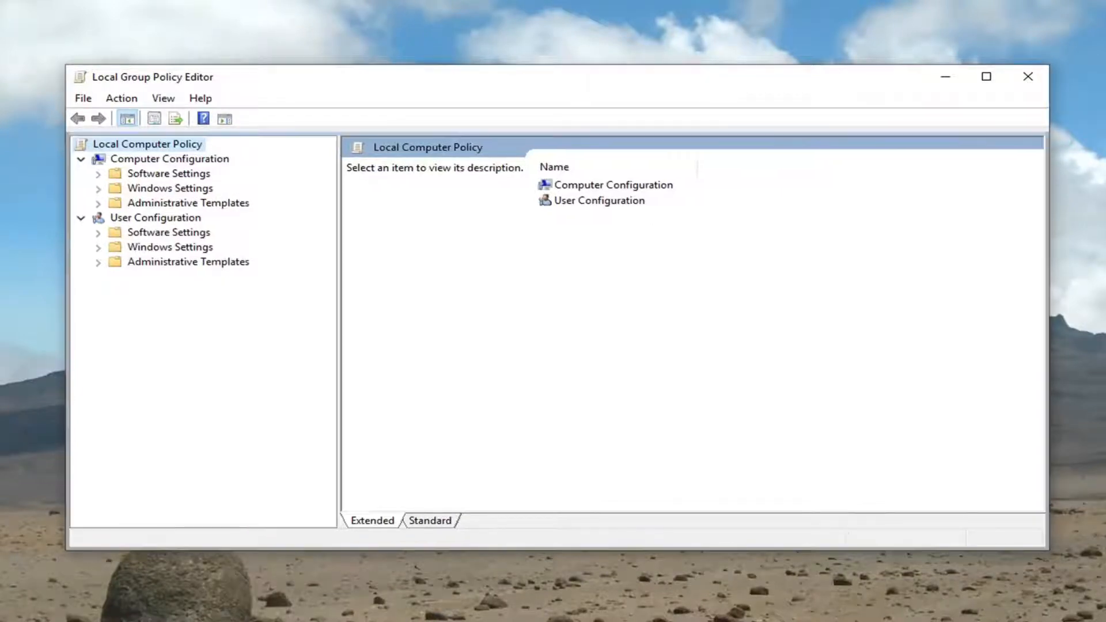
Collapse the User Configuration branch and select Computer Configuration to list its subfolders.
left_click(155, 217)
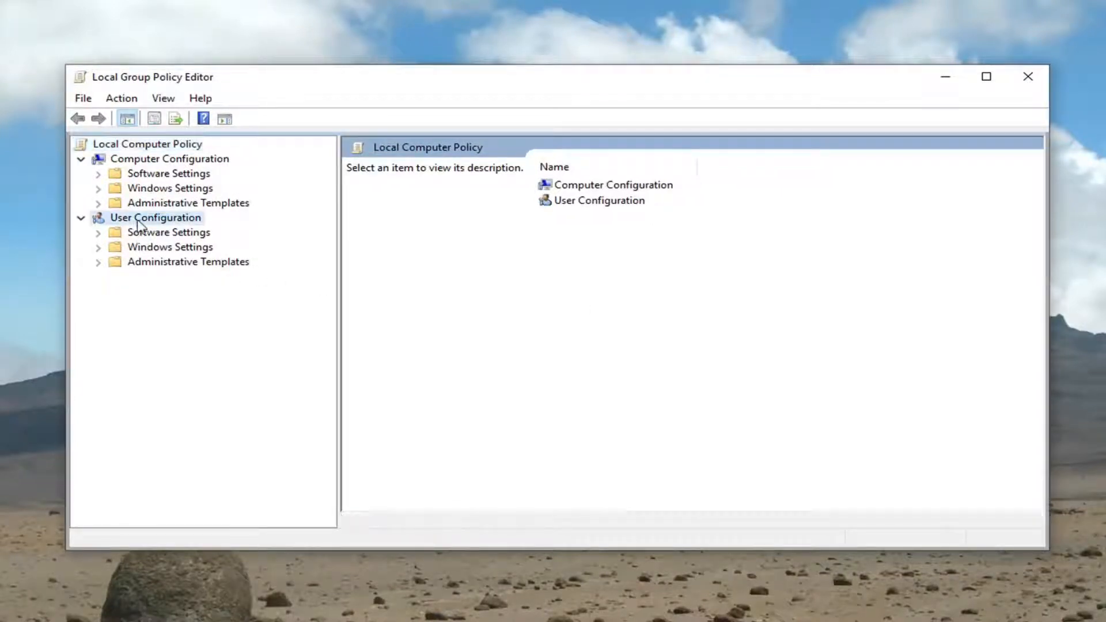
left_click(156, 218)
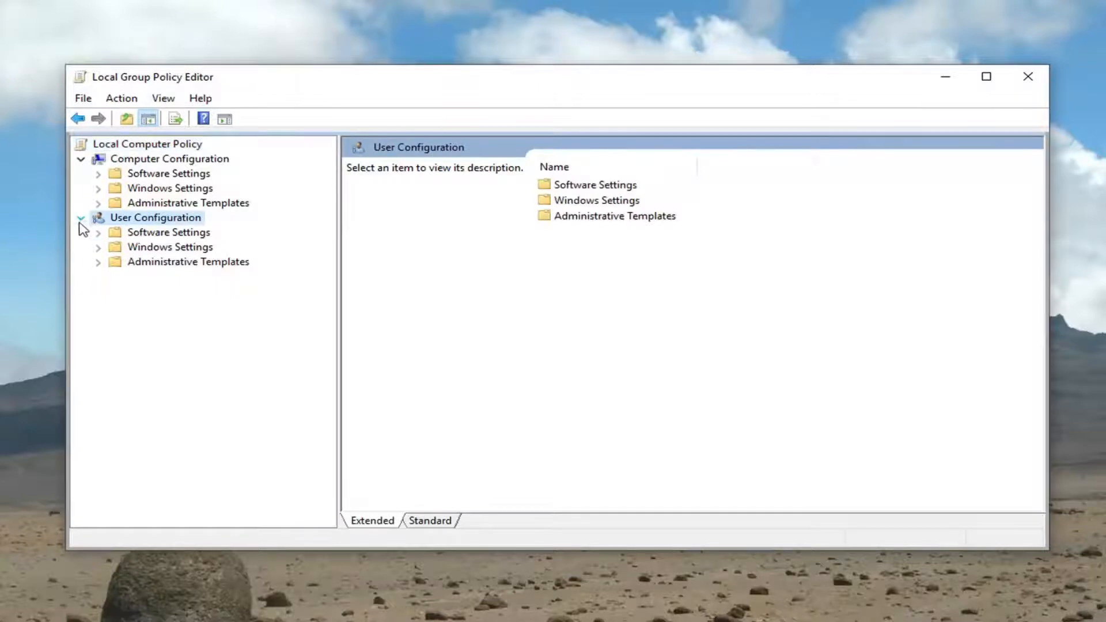
left_click(82, 218)
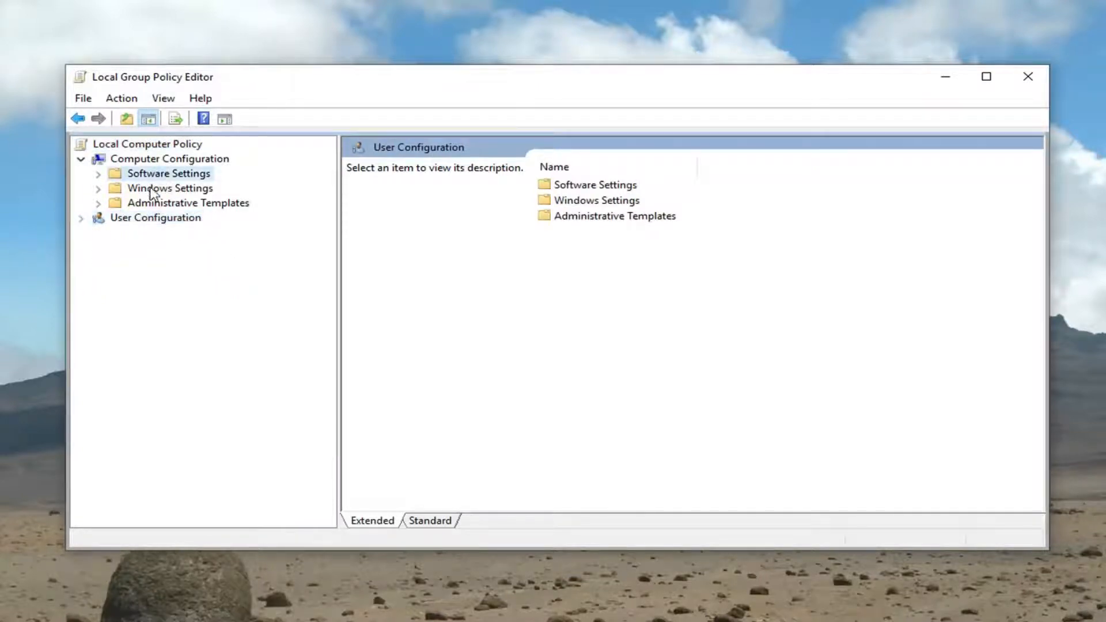
left_click(168, 173)
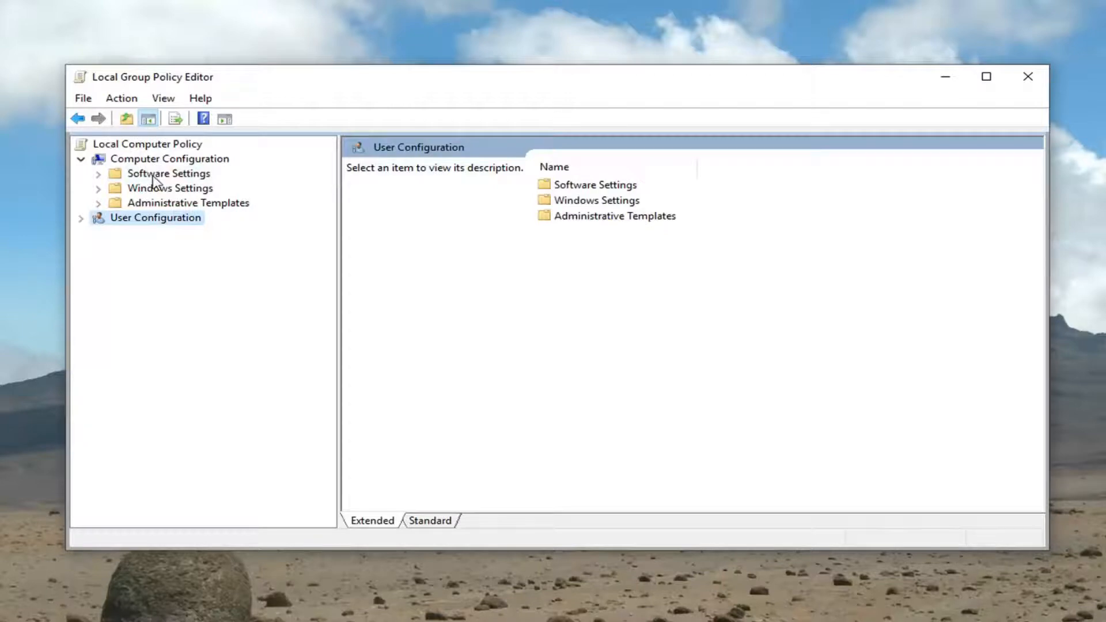
left_click(169, 158)
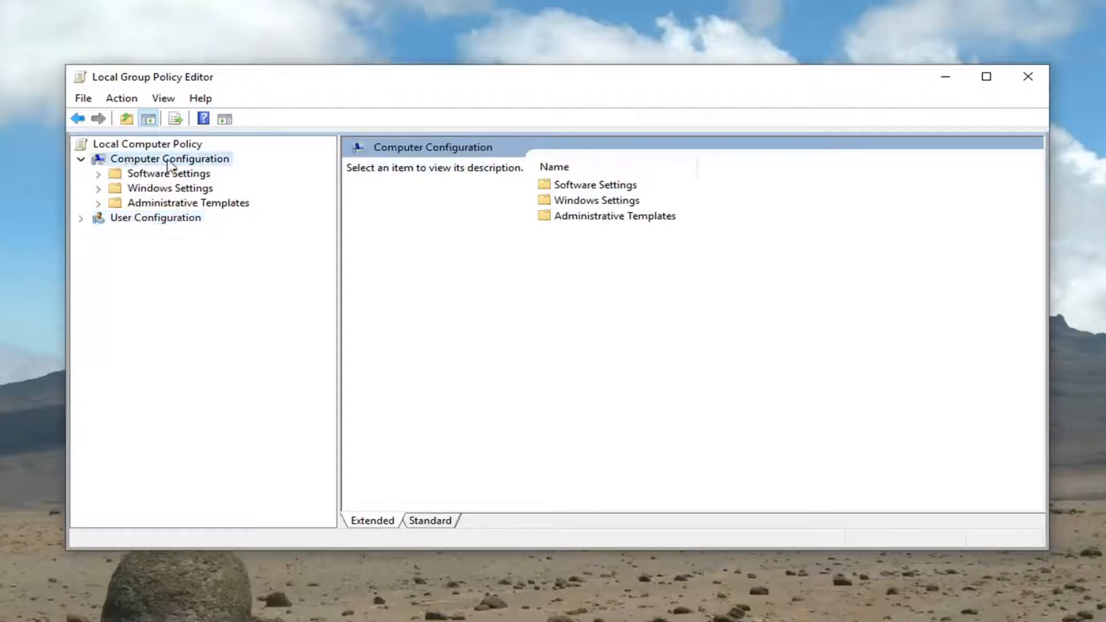
mouse_move(60, 159)
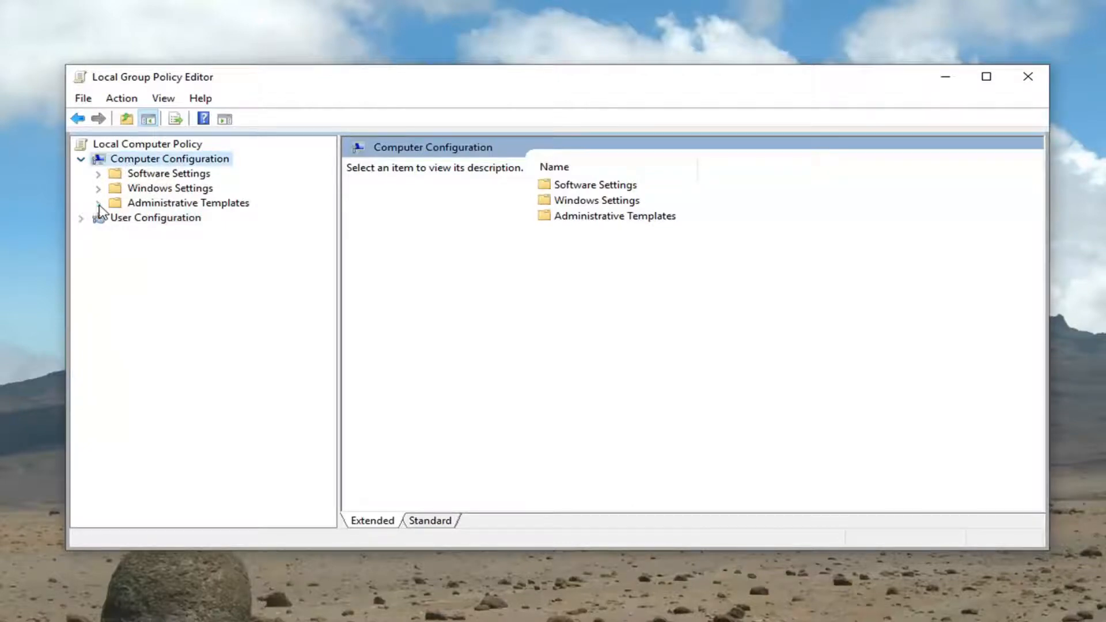
Expand Administrative Templates > Windows Components and select Data Collection and Preview Builds.
left_click(99, 203)
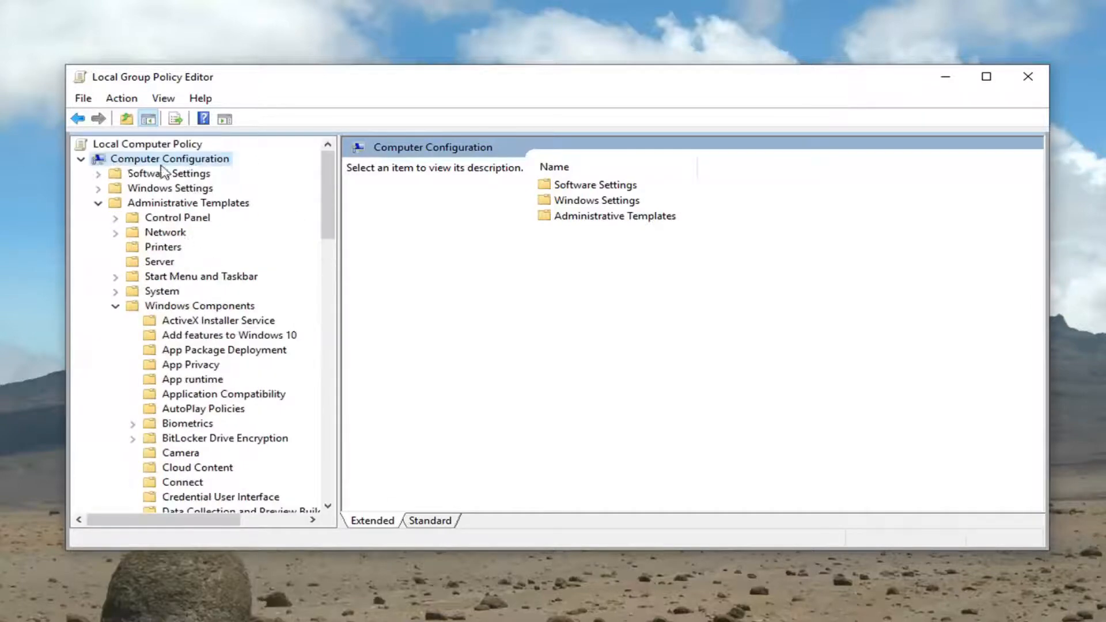
mouse_move(175, 282)
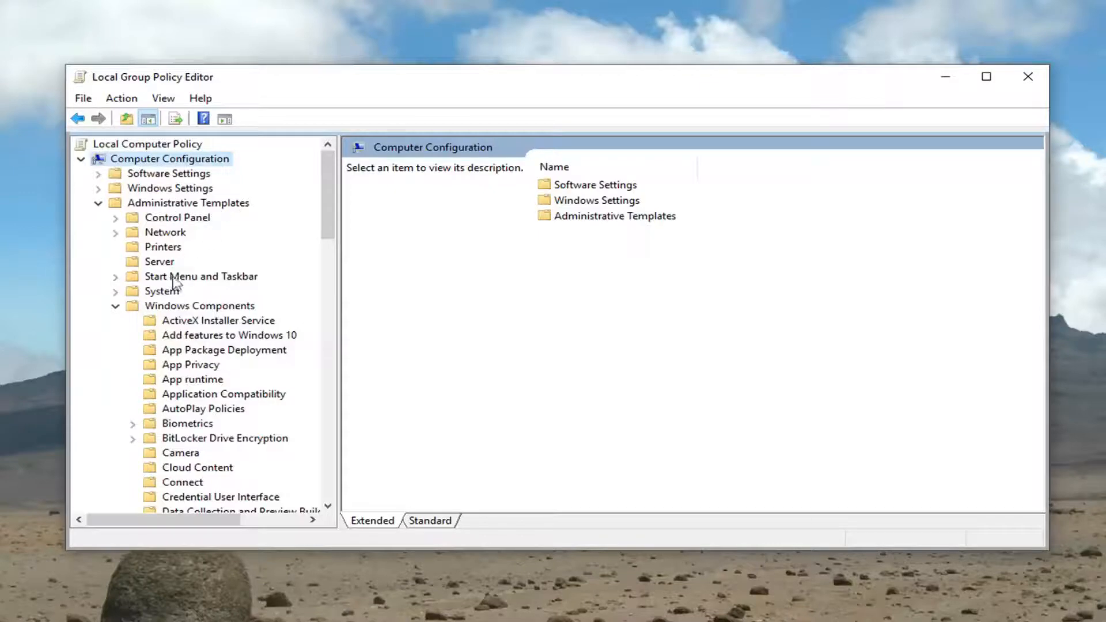
mouse_move(868, 337)
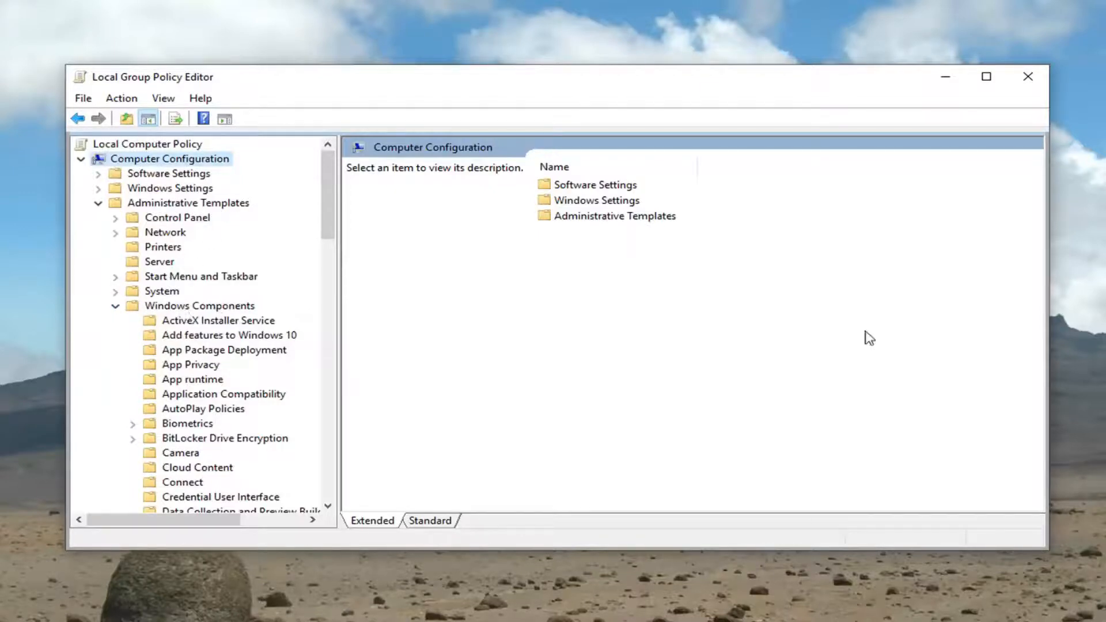
scroll("down", 3)
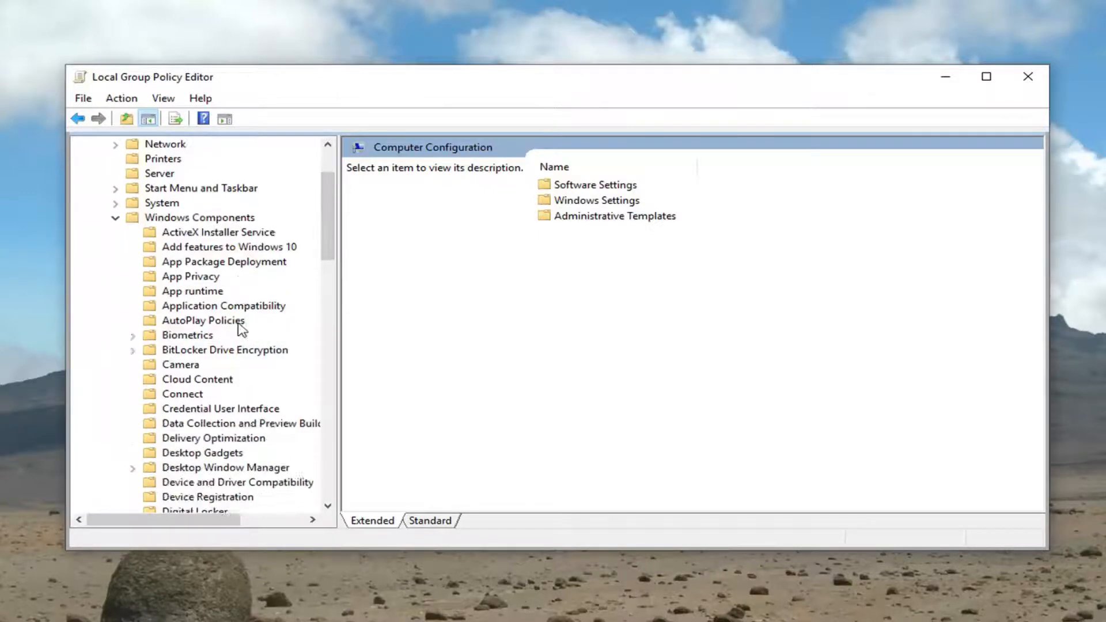
scroll("down", 3)
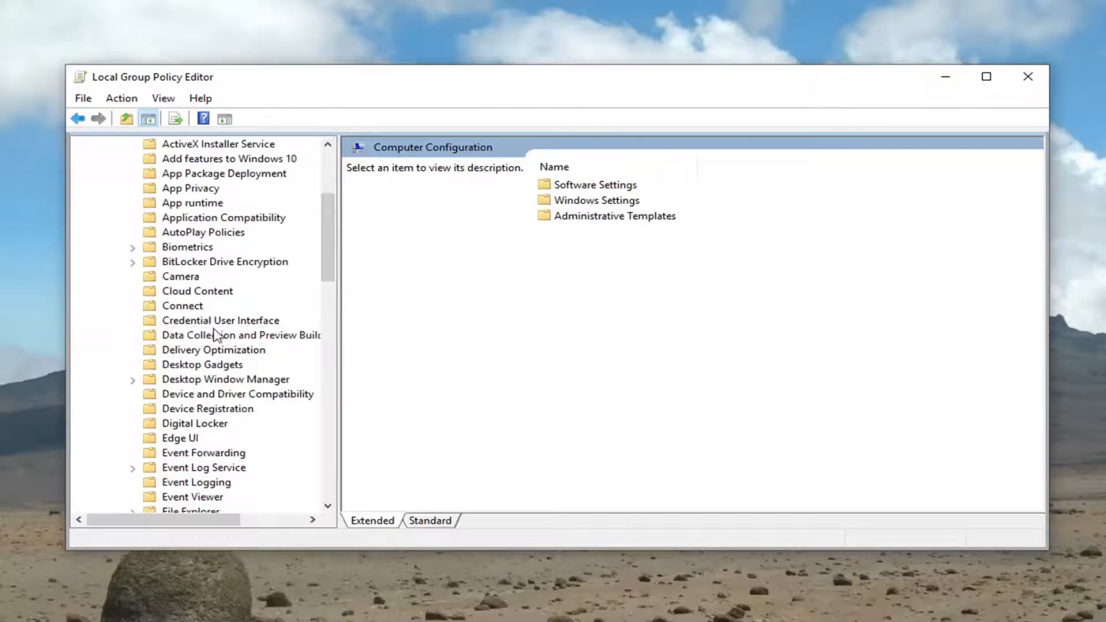
left_click(240, 336)
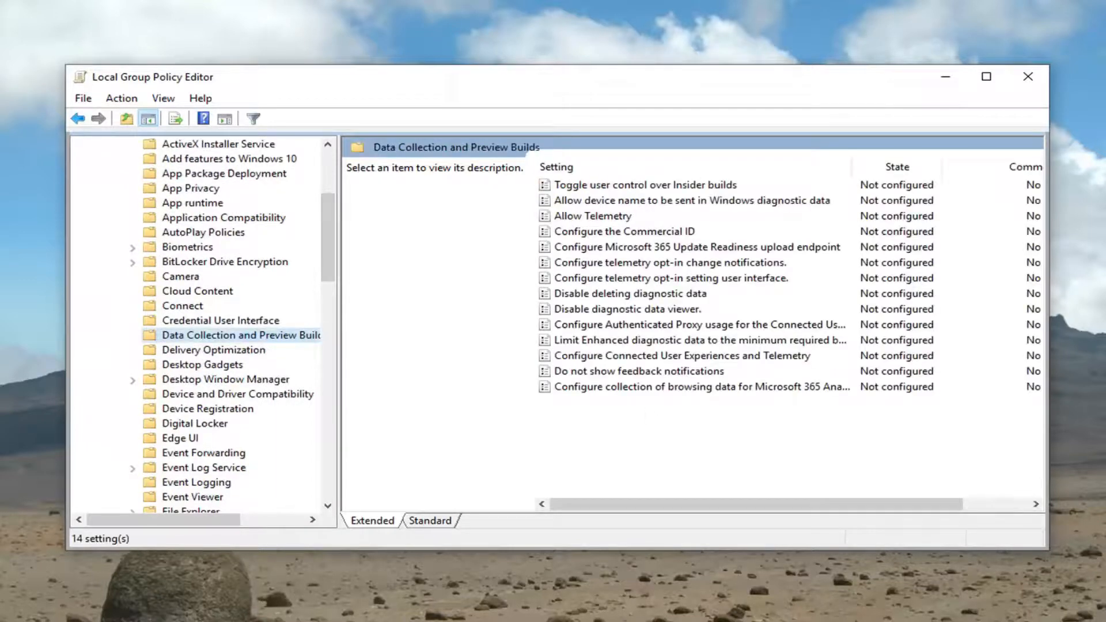
mouse_move(595, 233)
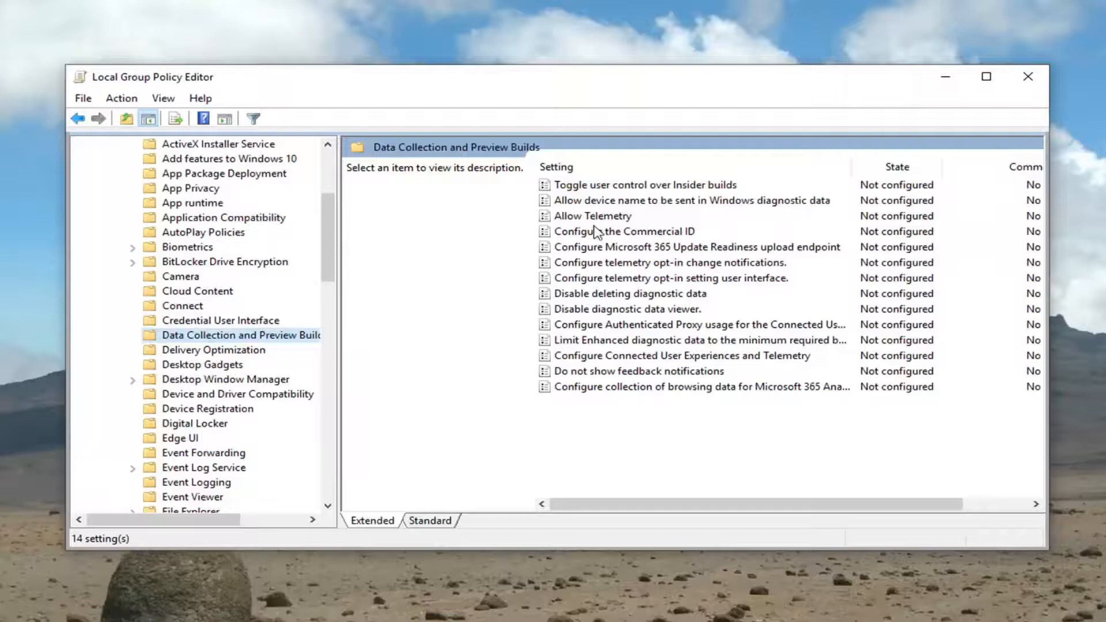
mouse_move(603, 224)
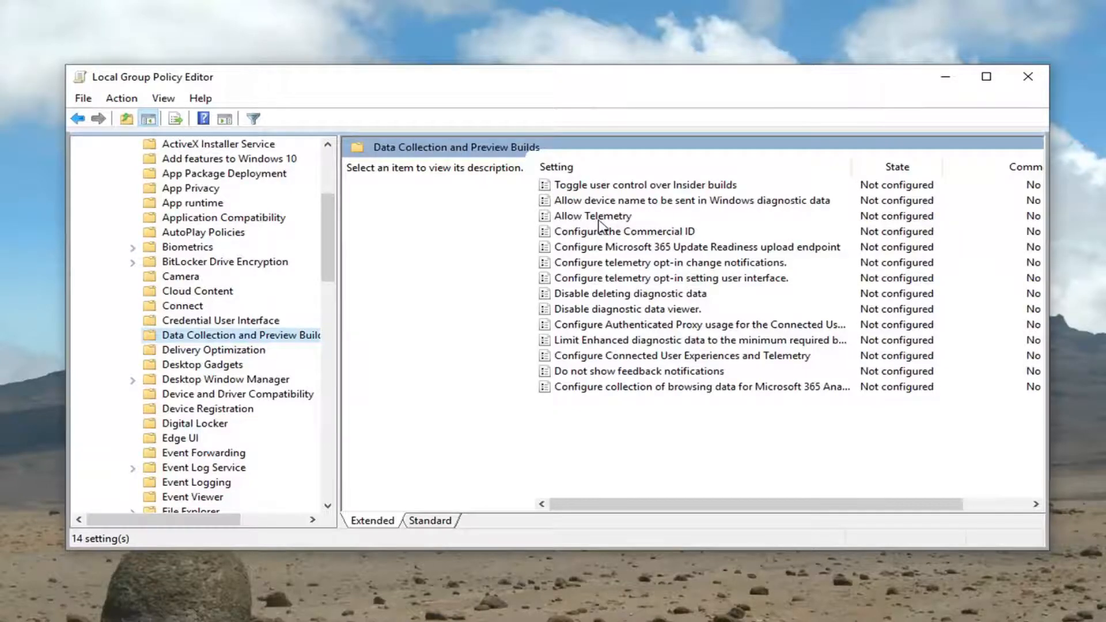
Select the Allow Telemetry setting to show its description.
left_click(592, 216)
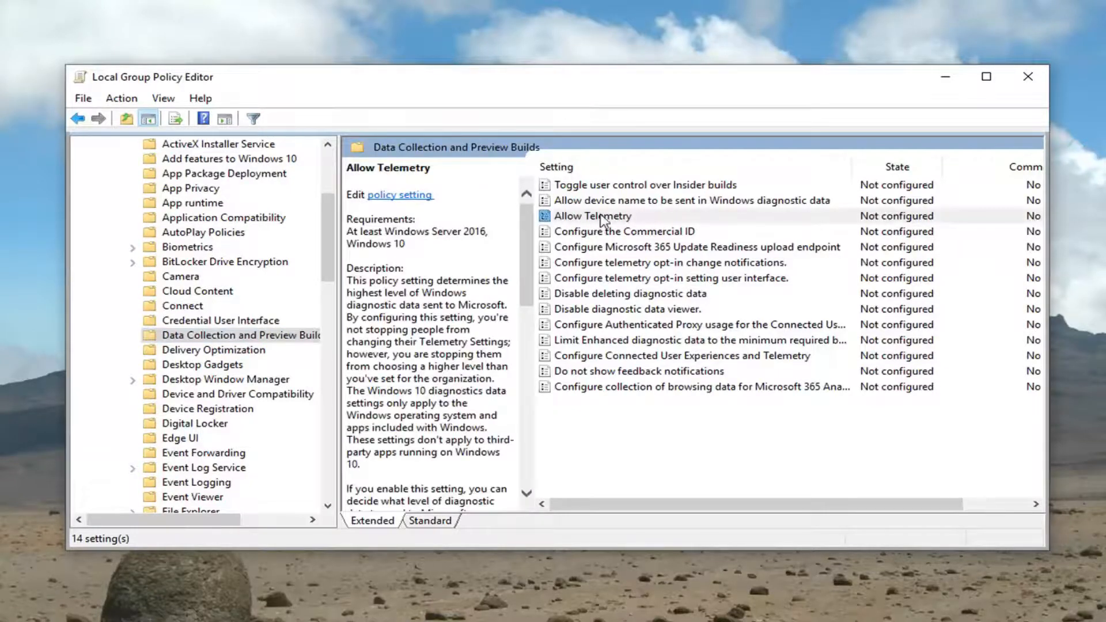
mouse_move(823, 264)
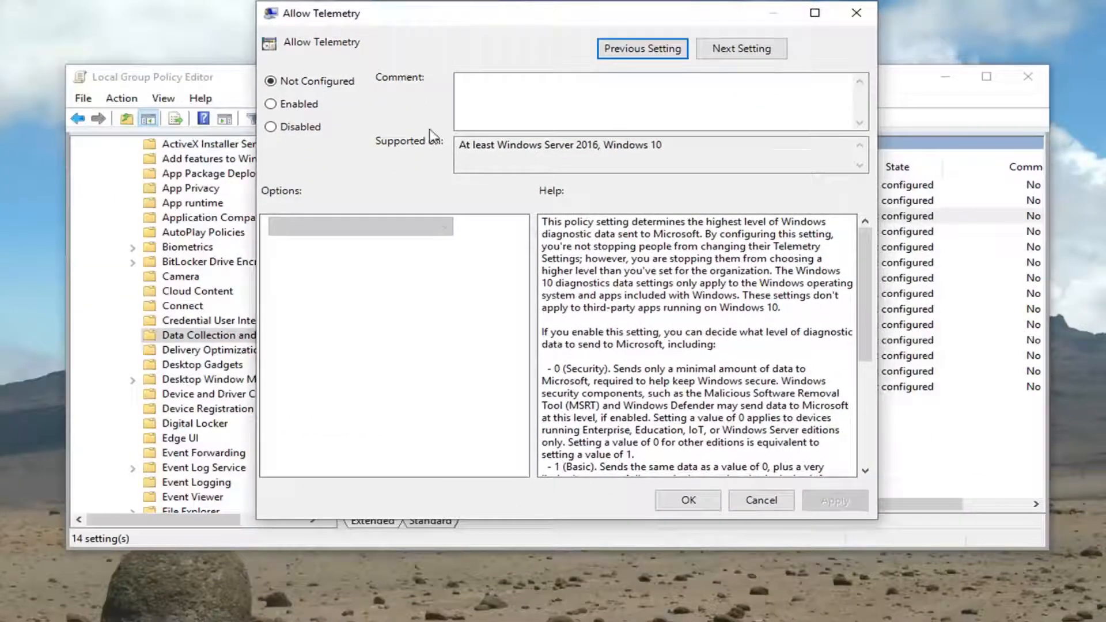
mouse_move(293, 187)
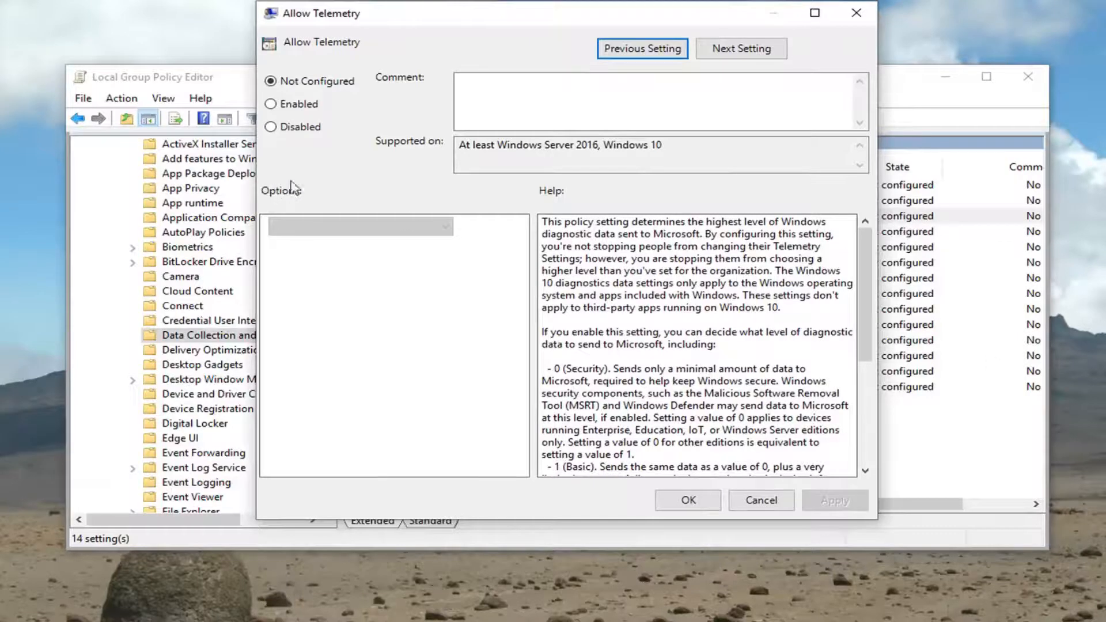
Set Allow Telemetry to Enabled with the 2 - Enhanced level, apply it, and close the editor.
left_click(271, 104)
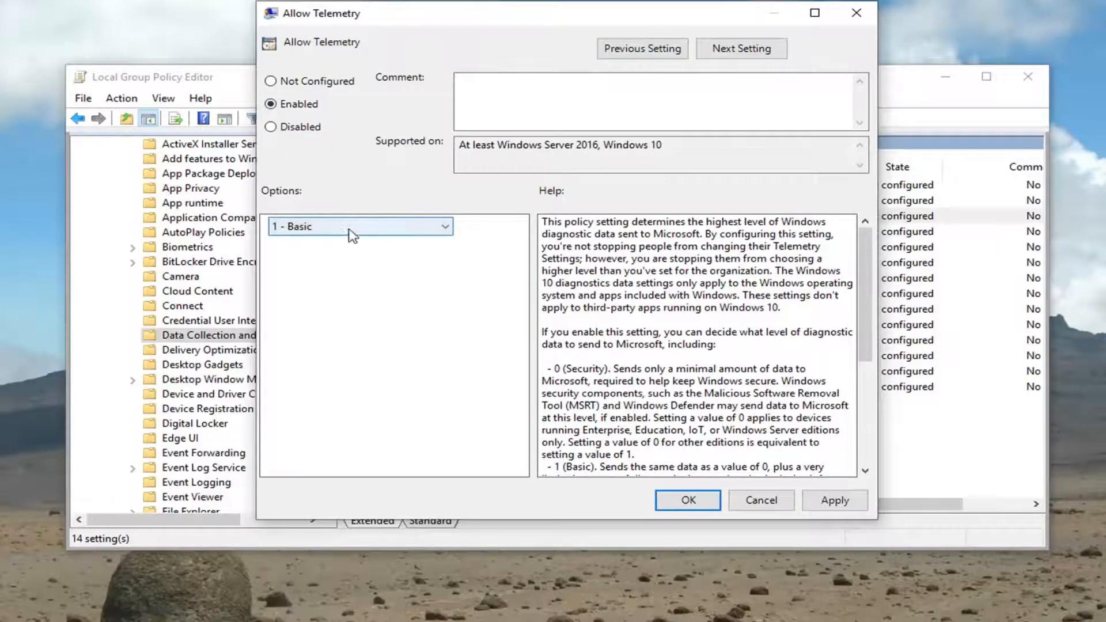
left_click(442, 226)
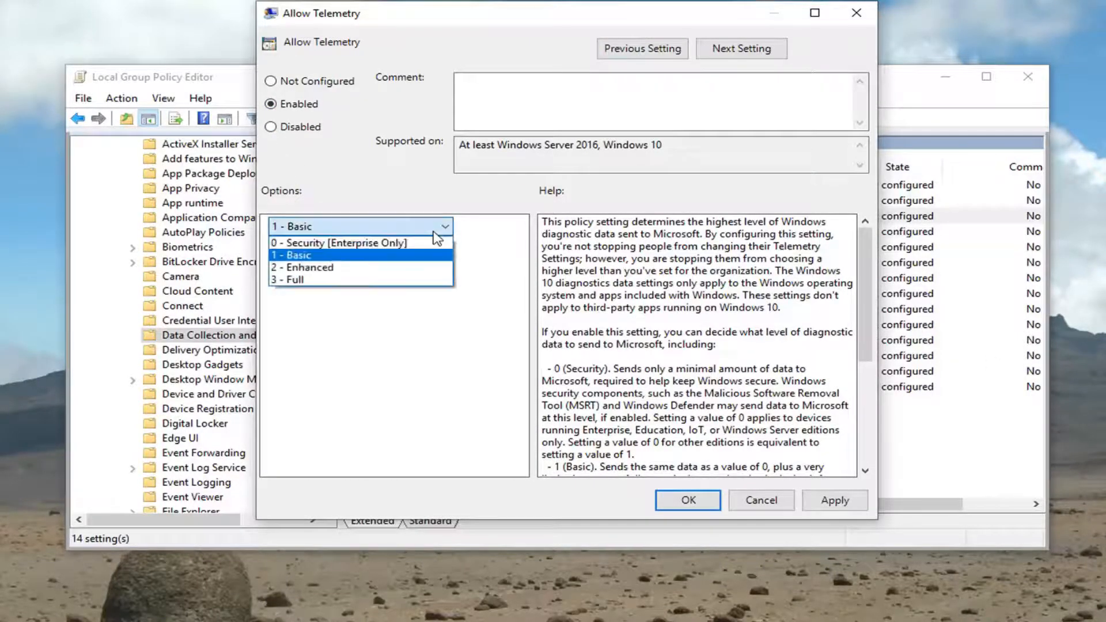
left_click(300, 266)
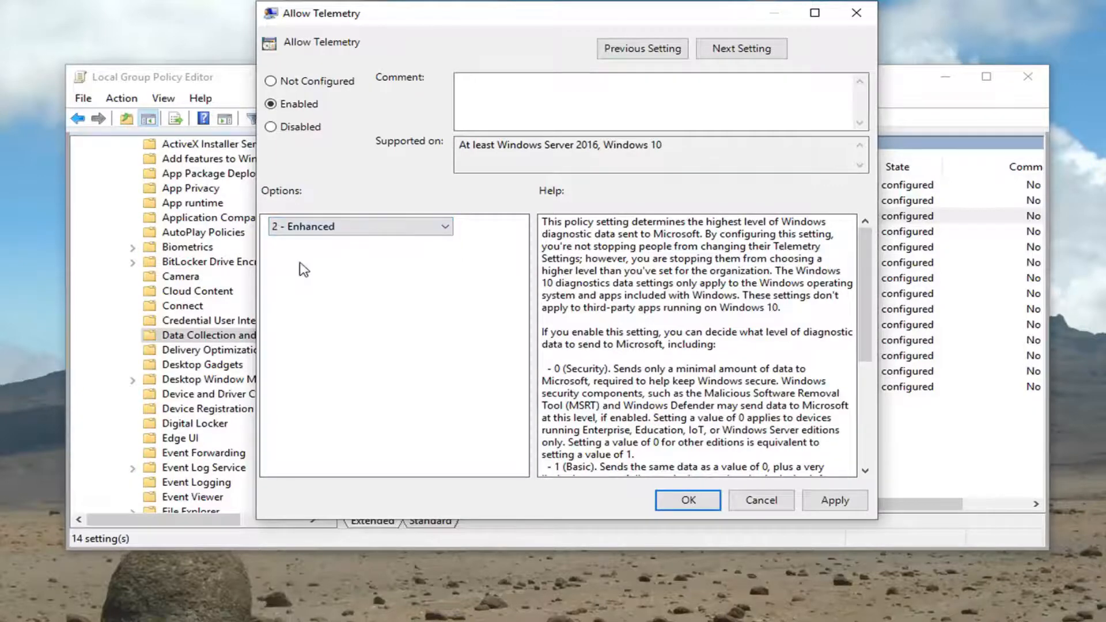
scroll("down", 3)
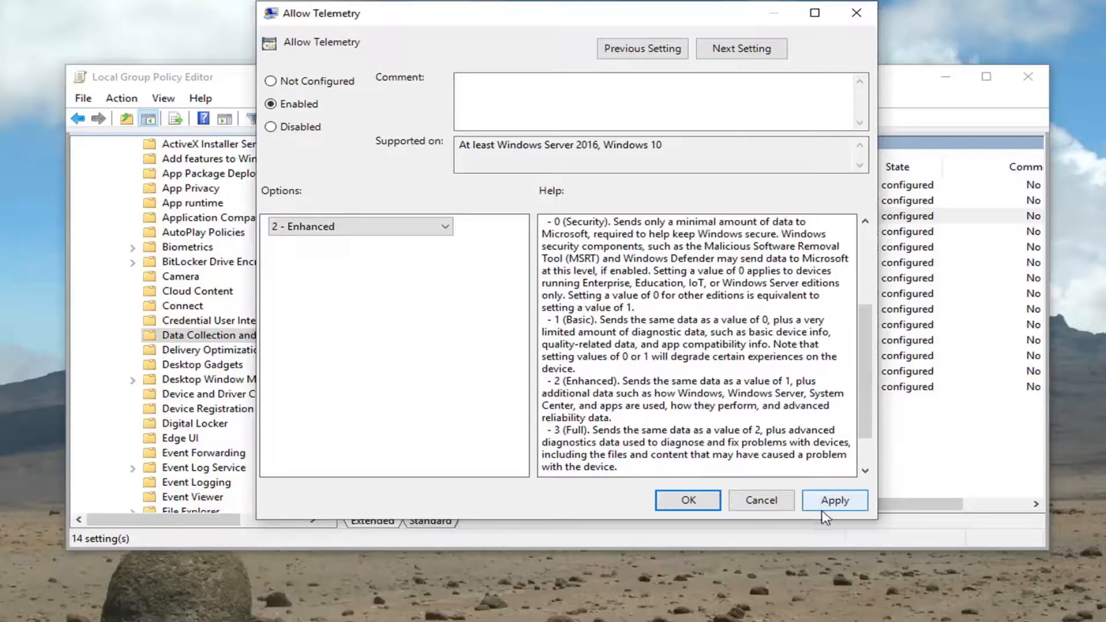
left_click(686, 500)
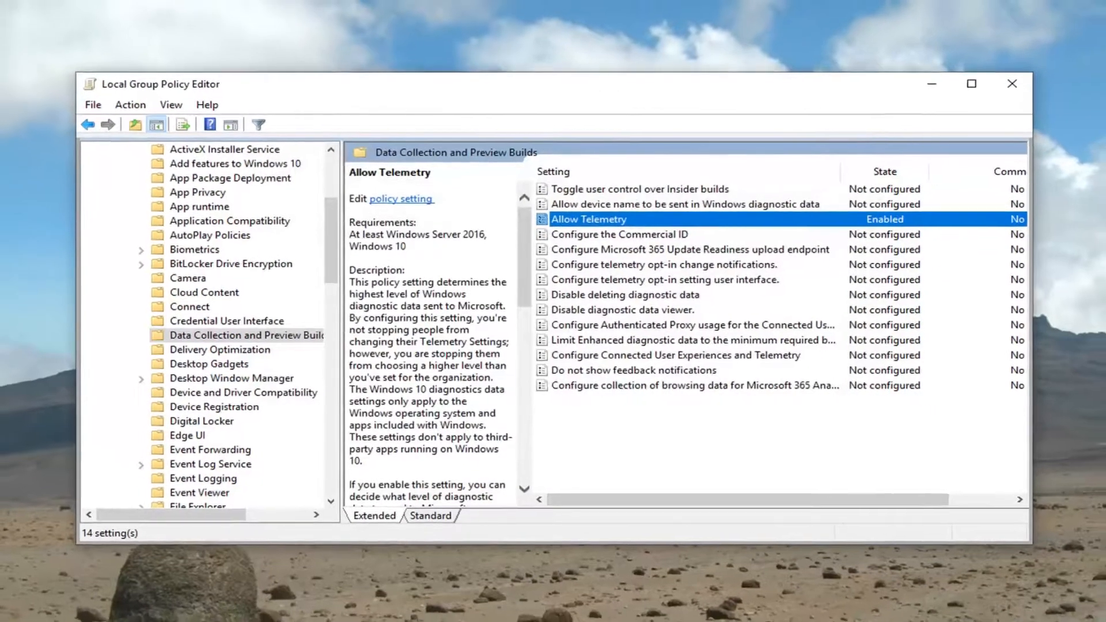
left_click(1012, 83)
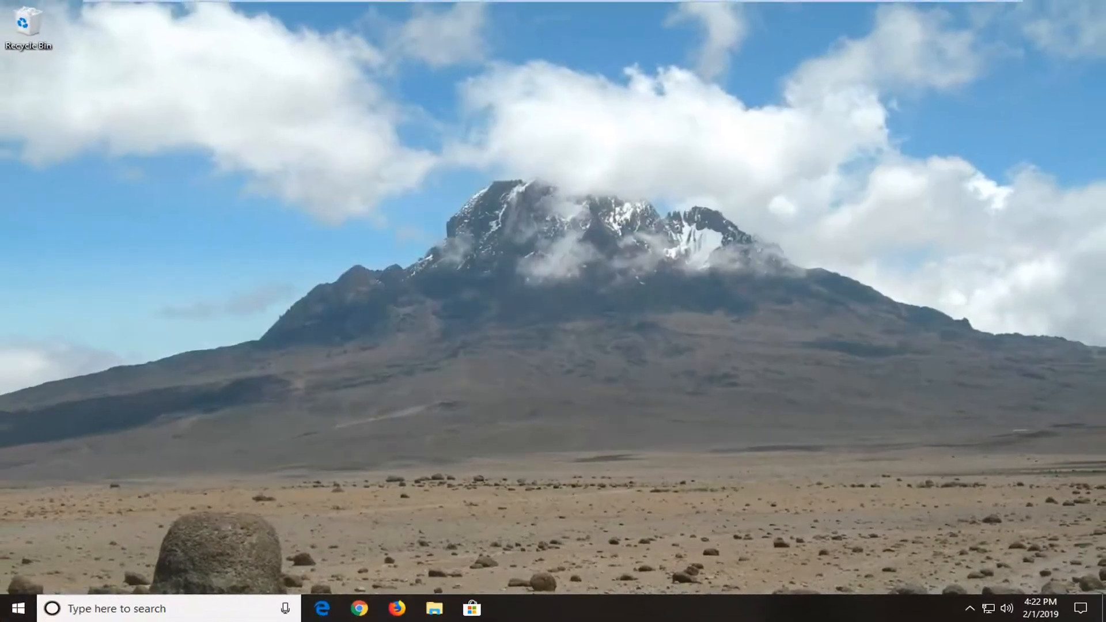